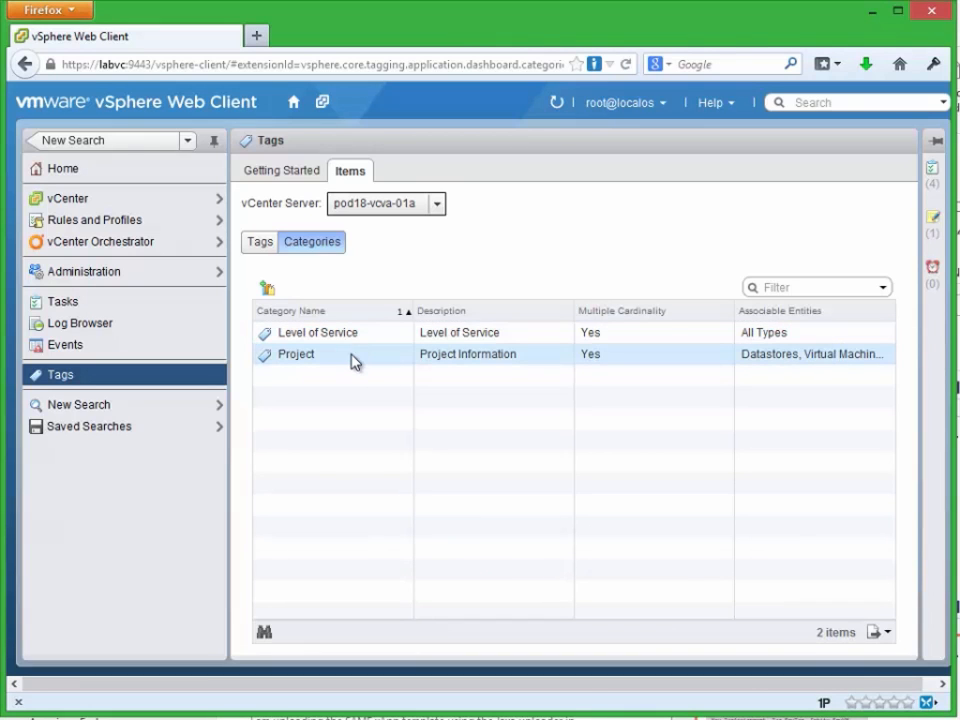
Step: List the five tags in the vSphere Web Client and launch the PowerCLI 5.5 console
left_click(259, 241)
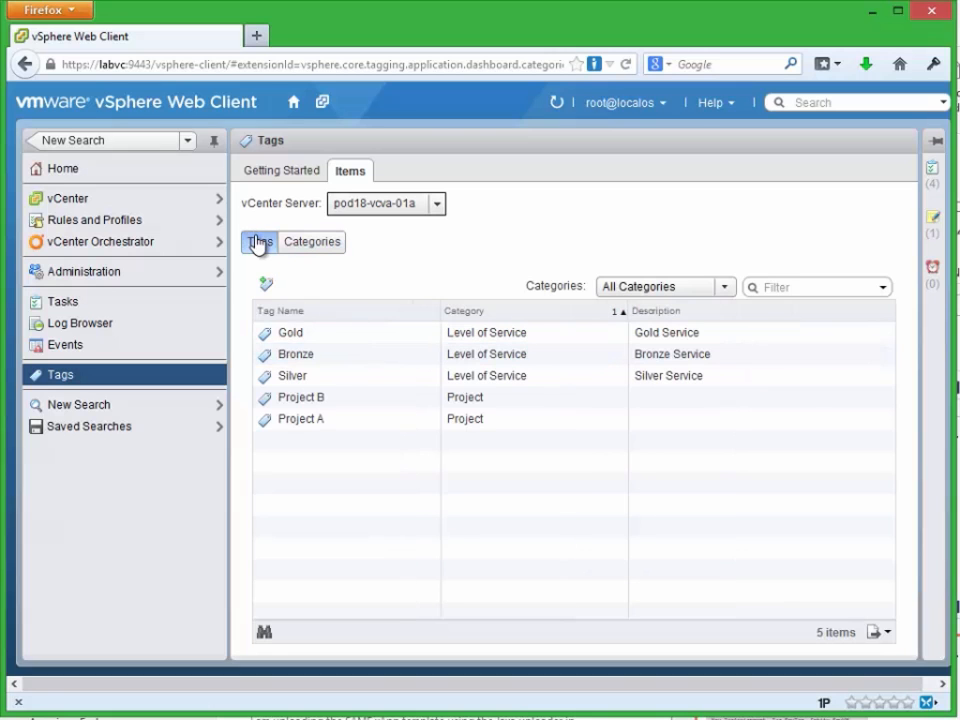
left_click(296, 354)
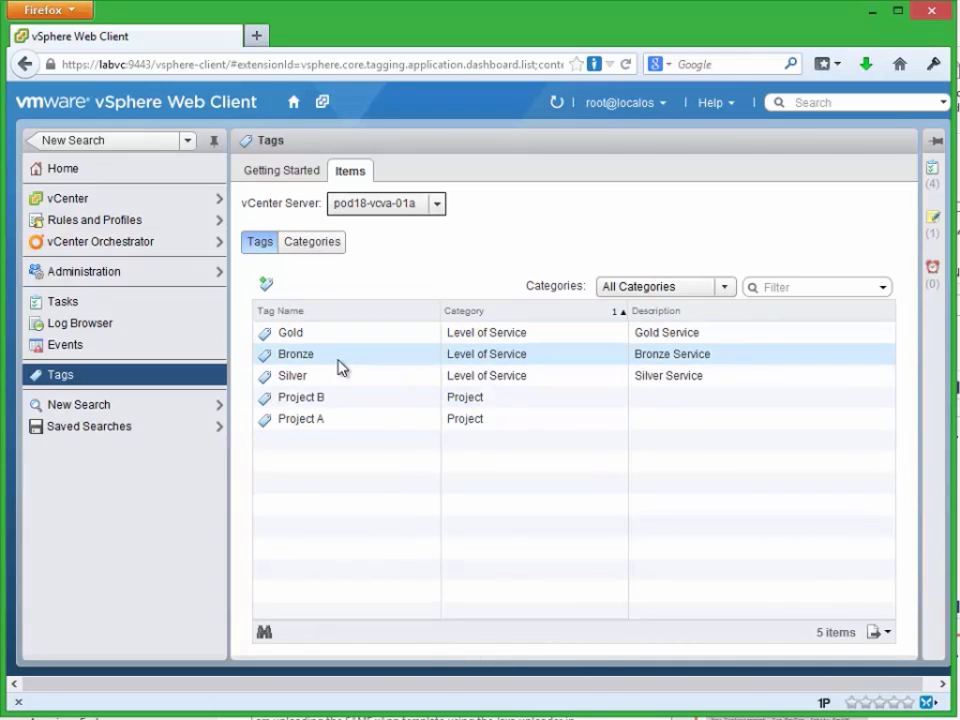
left_click(300, 419)
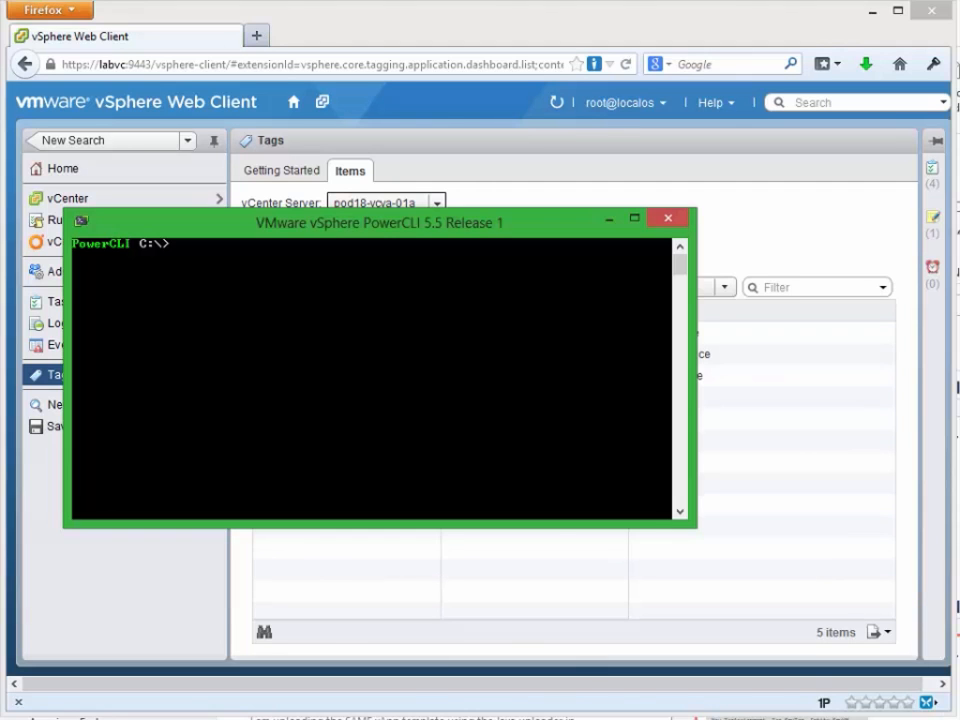
Step: Run Get-Tag and Get-TagAssignment to show the tags and the Gold, Silver and Bronze assignments
type("Get-Tag")
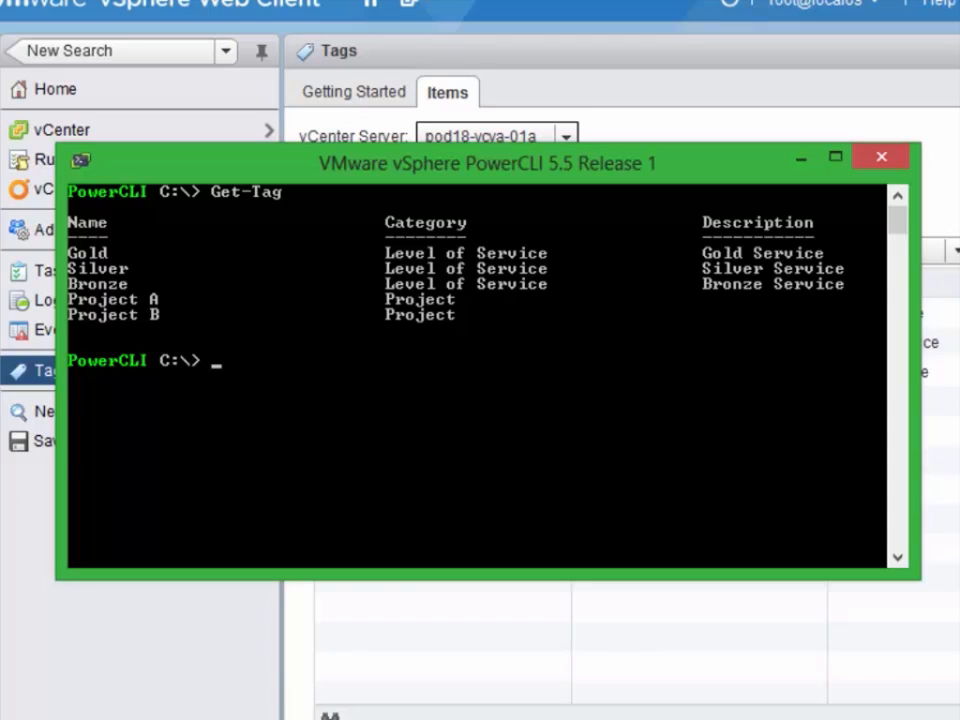
type("Get-Tagassi")
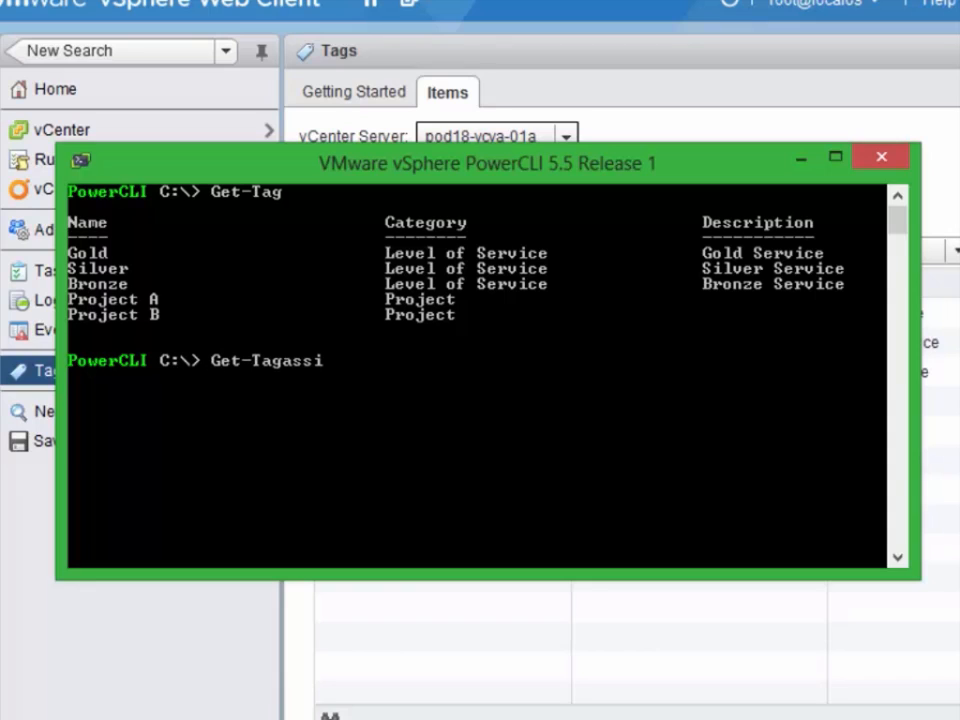
type("gnment")
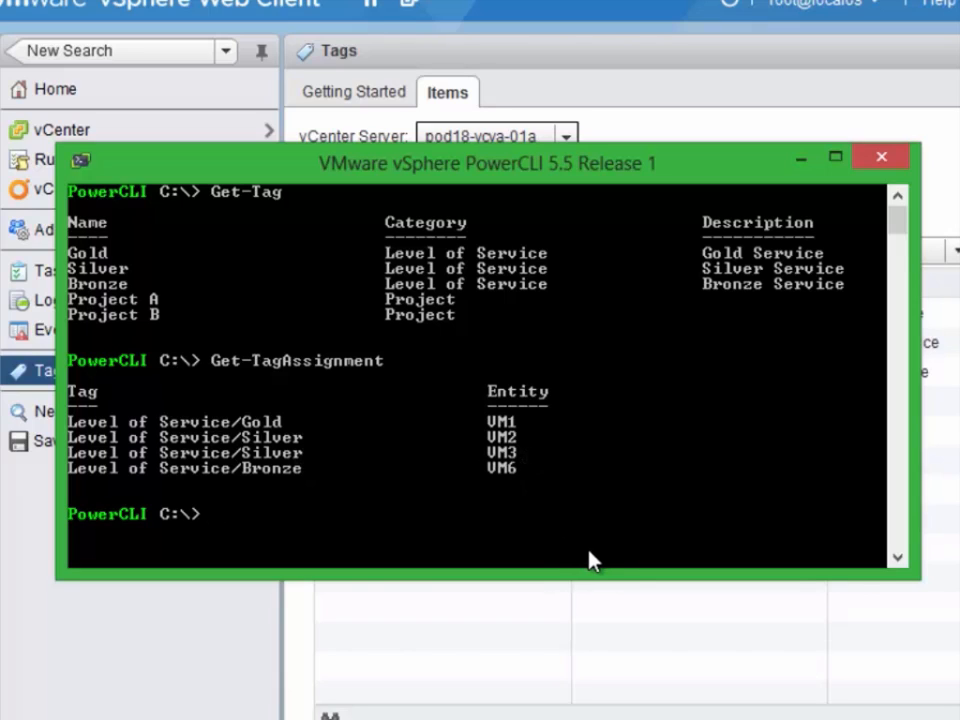
Step: Filter VMs by Gold, Bronze, Silver and "Project A" tags; Project A returns nothing
type("Get-VM")
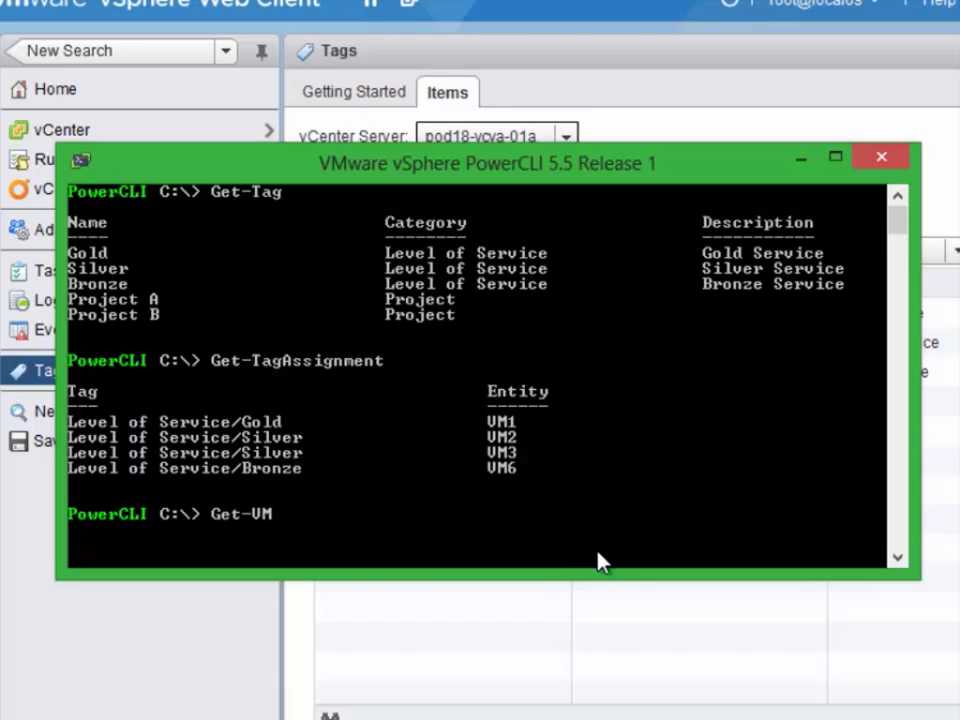
type("-Tag Gold")
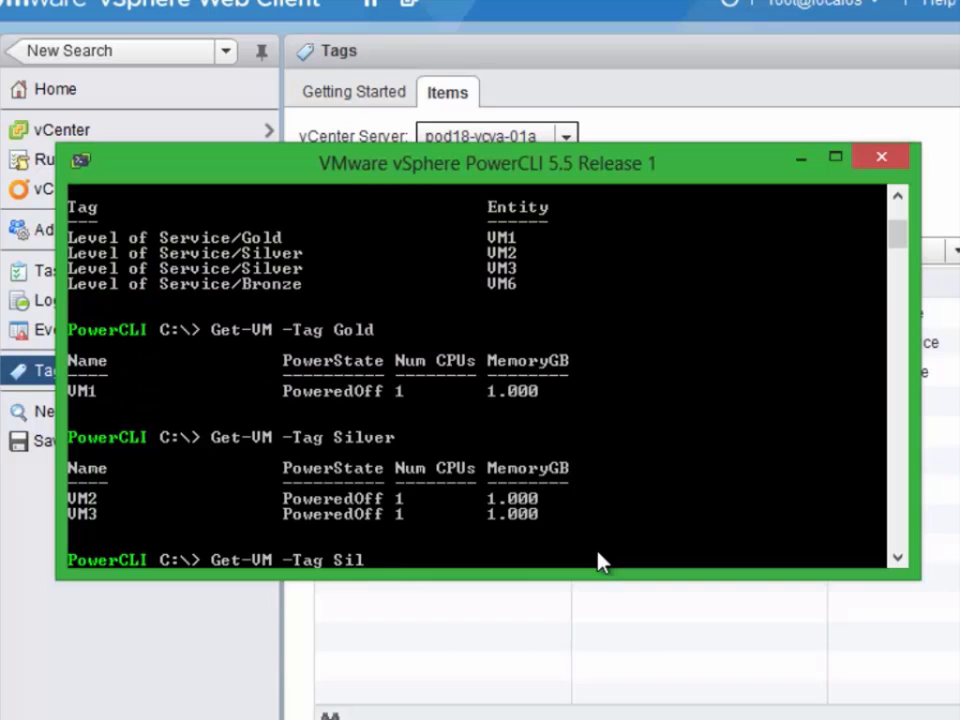
type("Bronze")
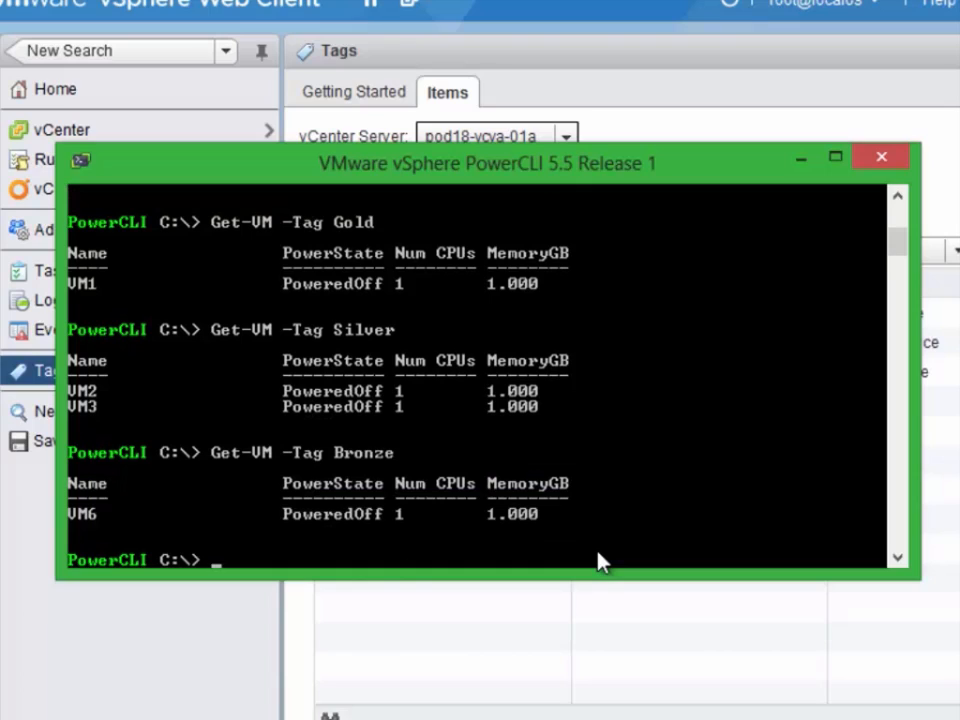
type("Get-VM -Tag Silver")
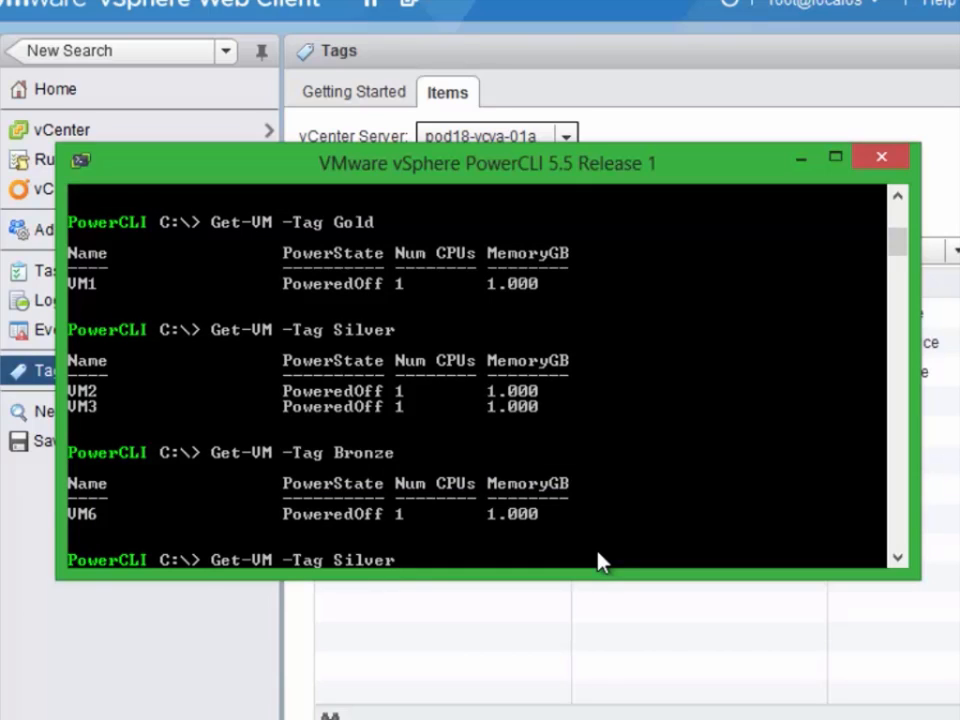
type("\"P")
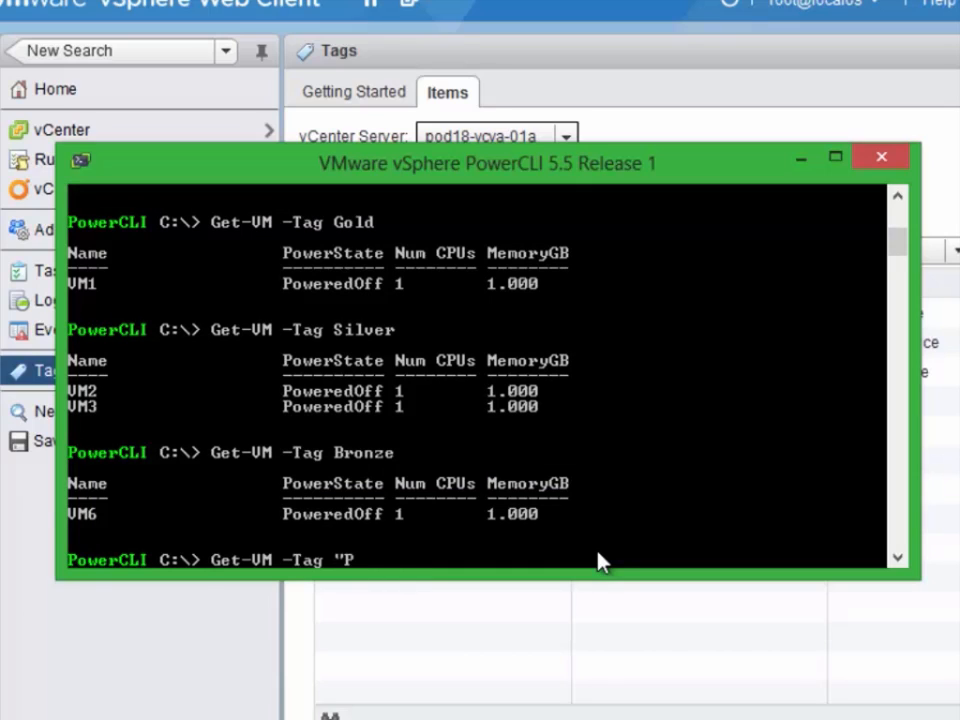
type("roject A\"")
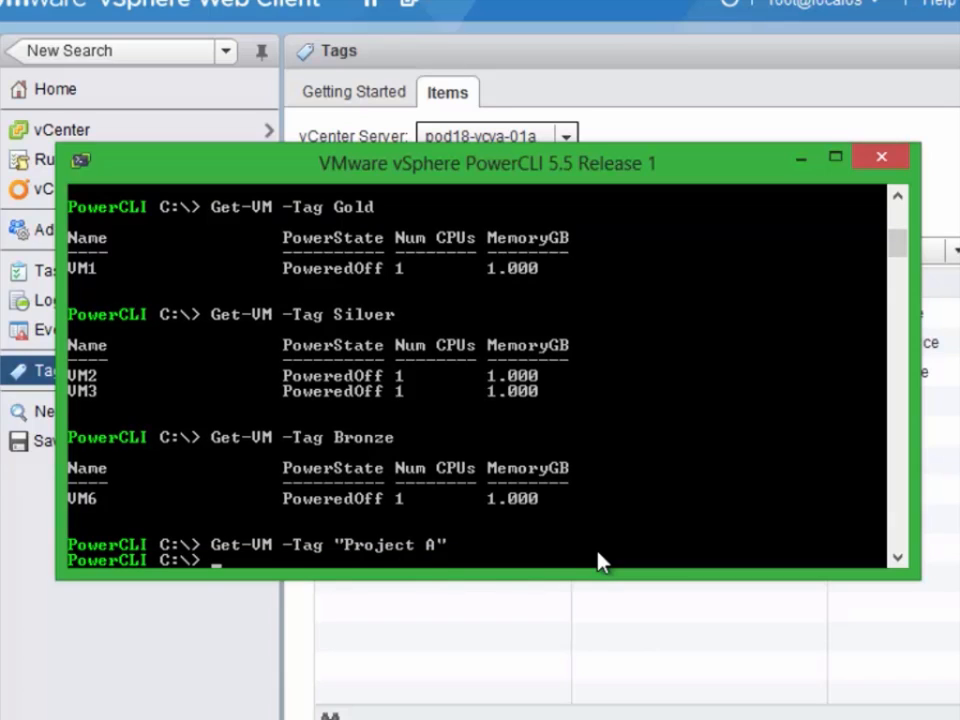
type("New-Tag")
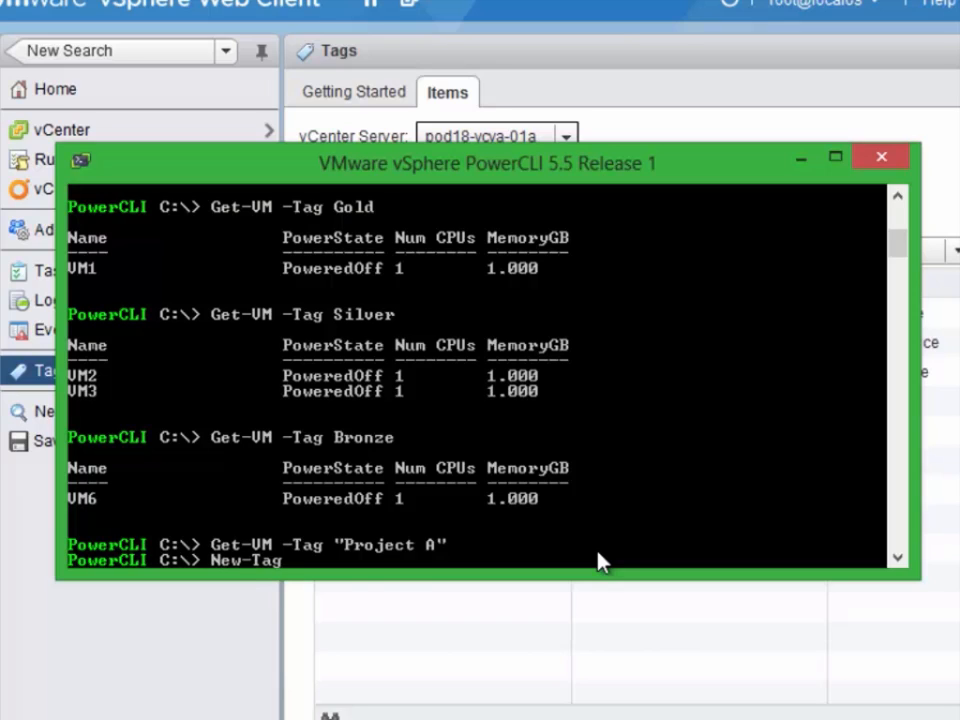
Step: Assign the "Project A" tag to VM1 and VM3, then list all tag assignments
type("Assignment")
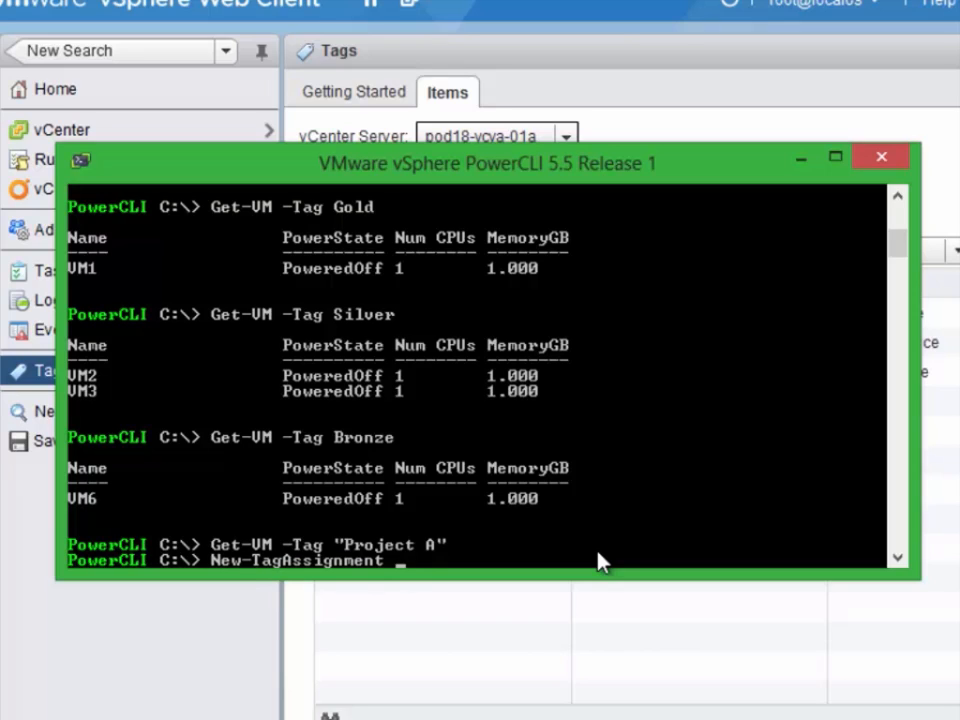
type("-Tag")
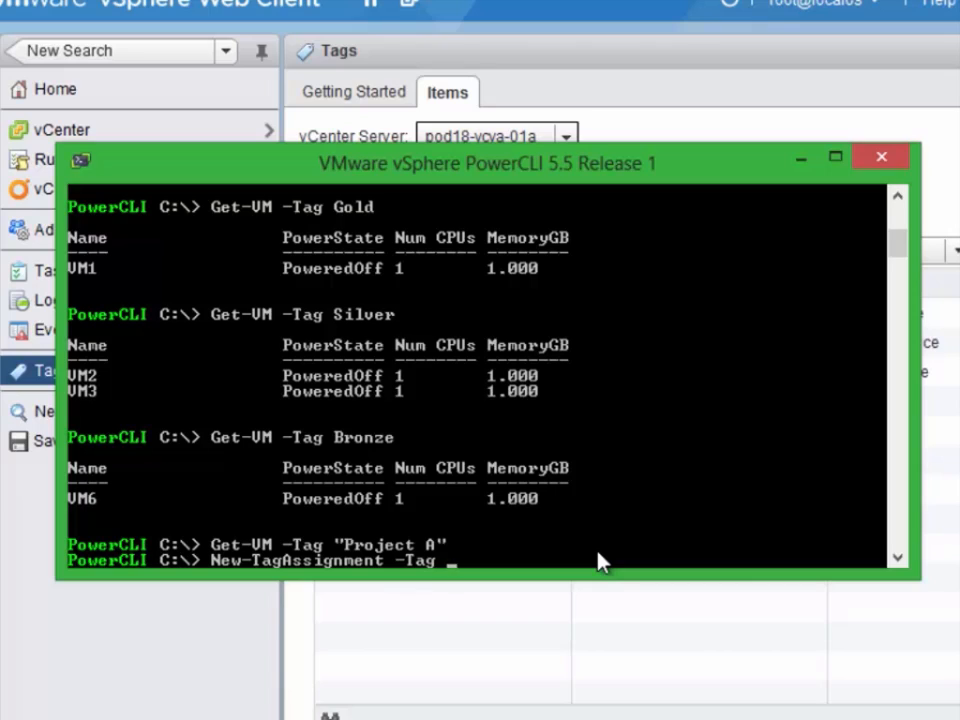
type("\"Project A")
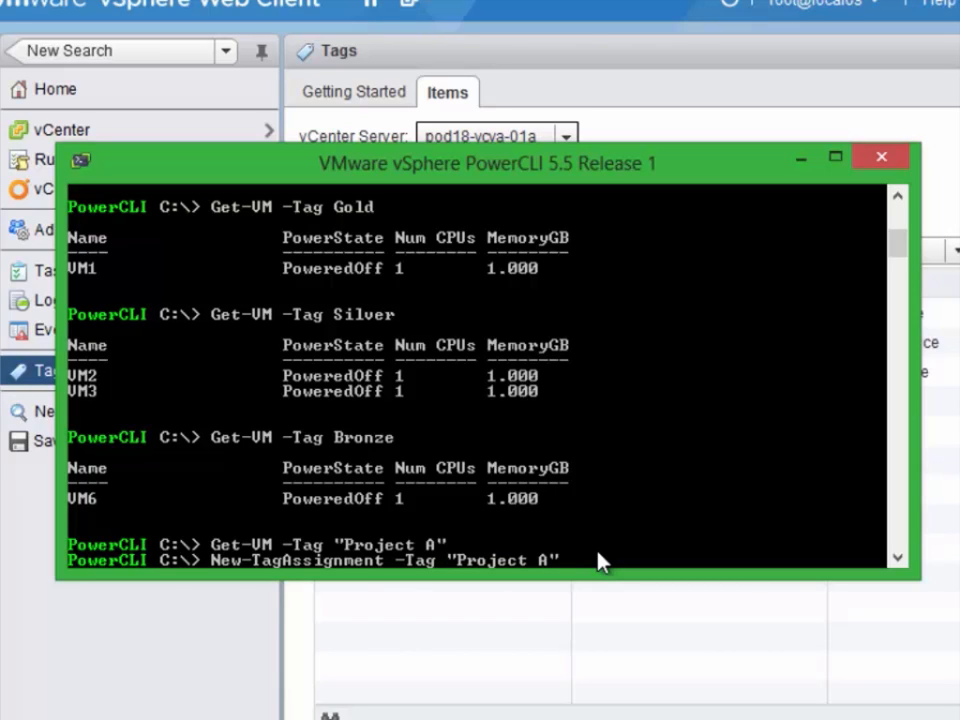
type("-Entity")
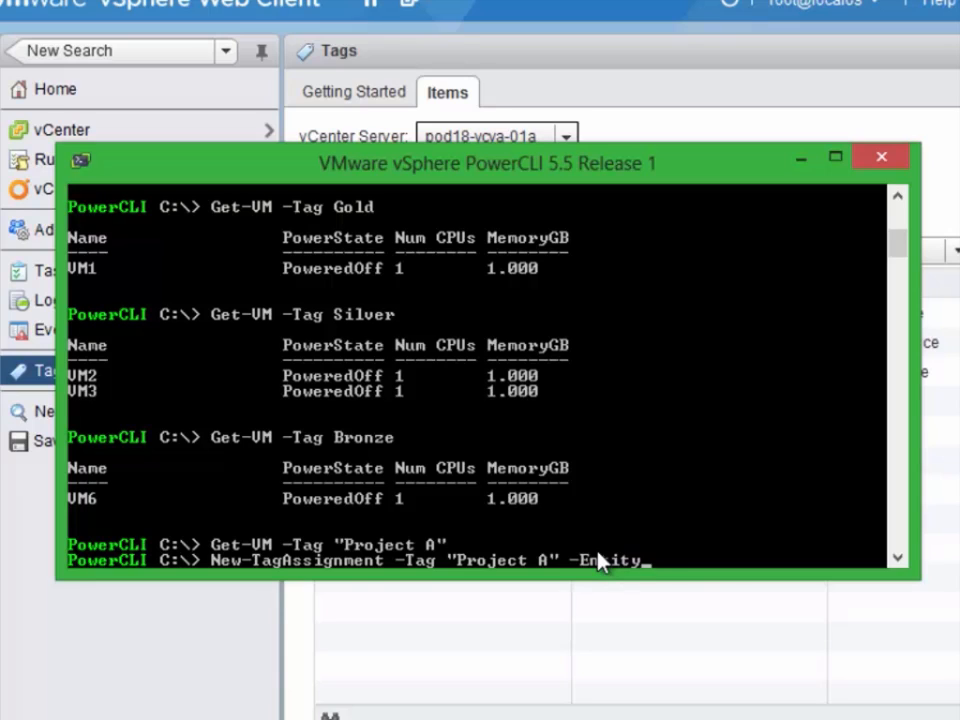
type("VM1")
type("Get")
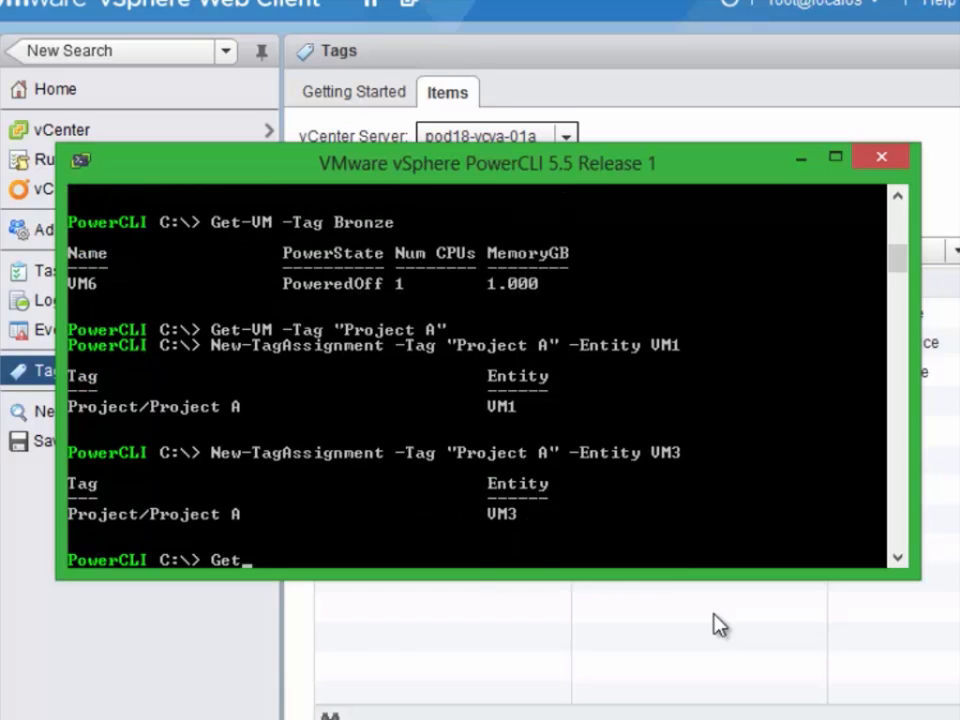
type("-TagAssignment")
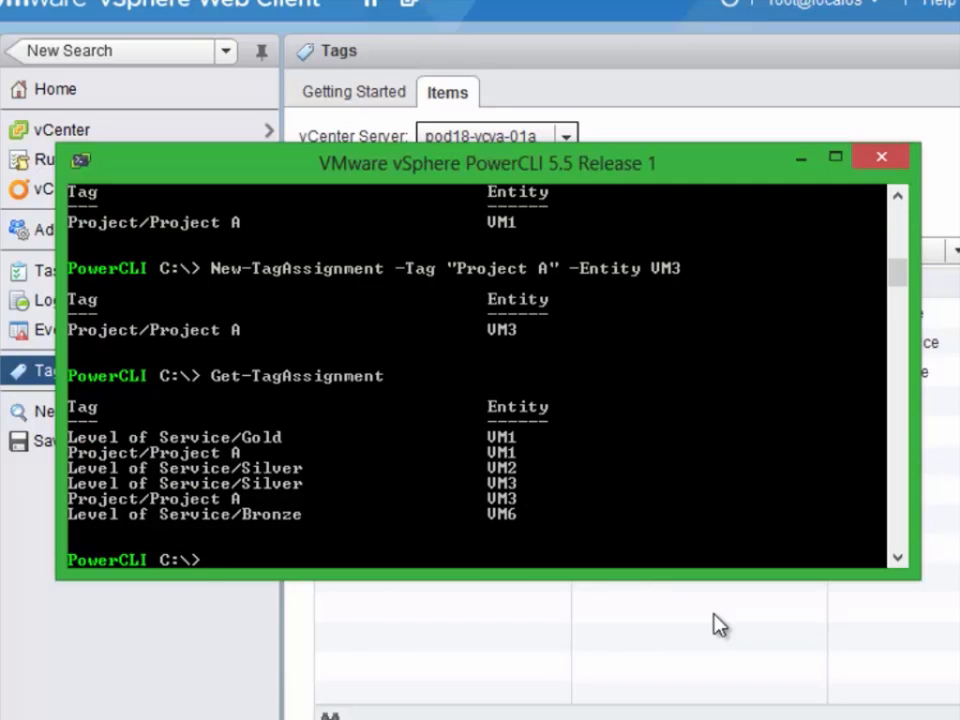
Step: Query Get-VM -Tag "Project A" to return VM1 and VM3, then retype the query
type("Get-")
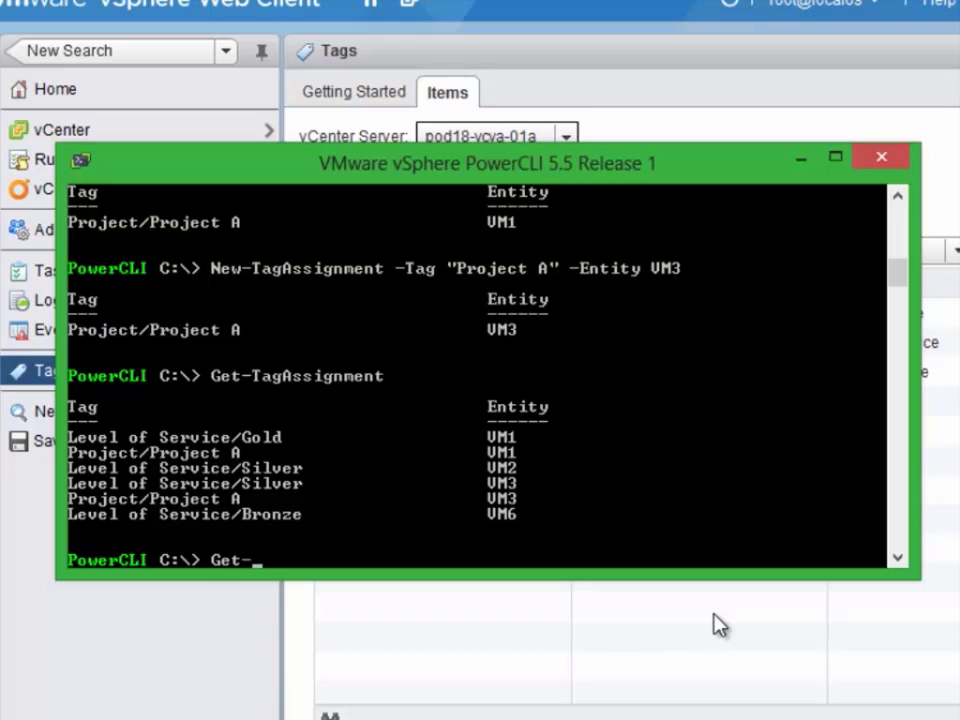
type("VM")
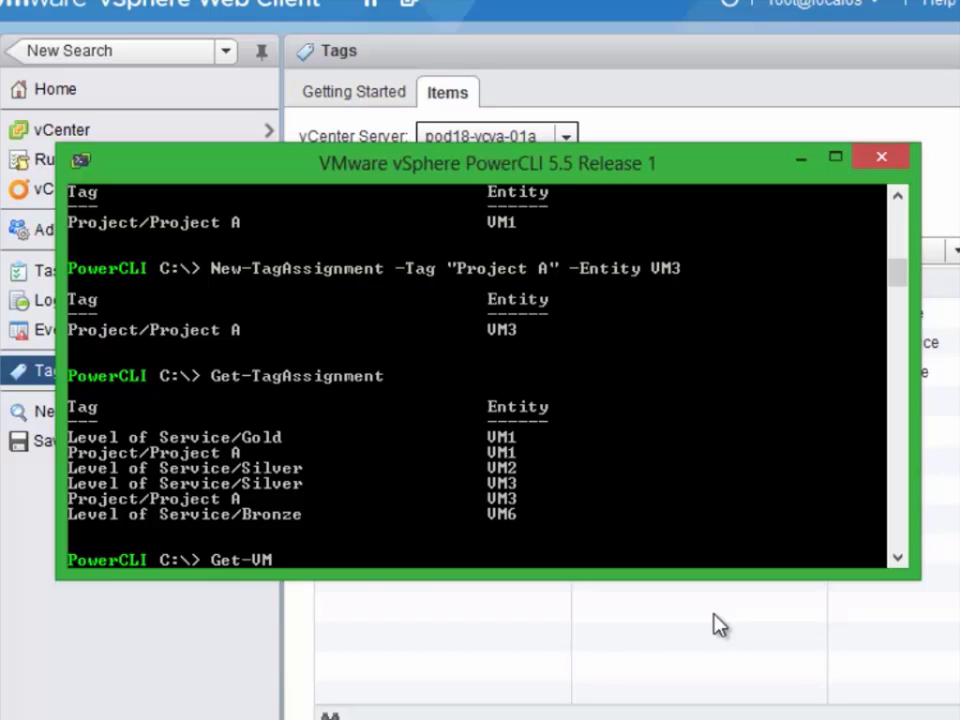
type("-Tag")
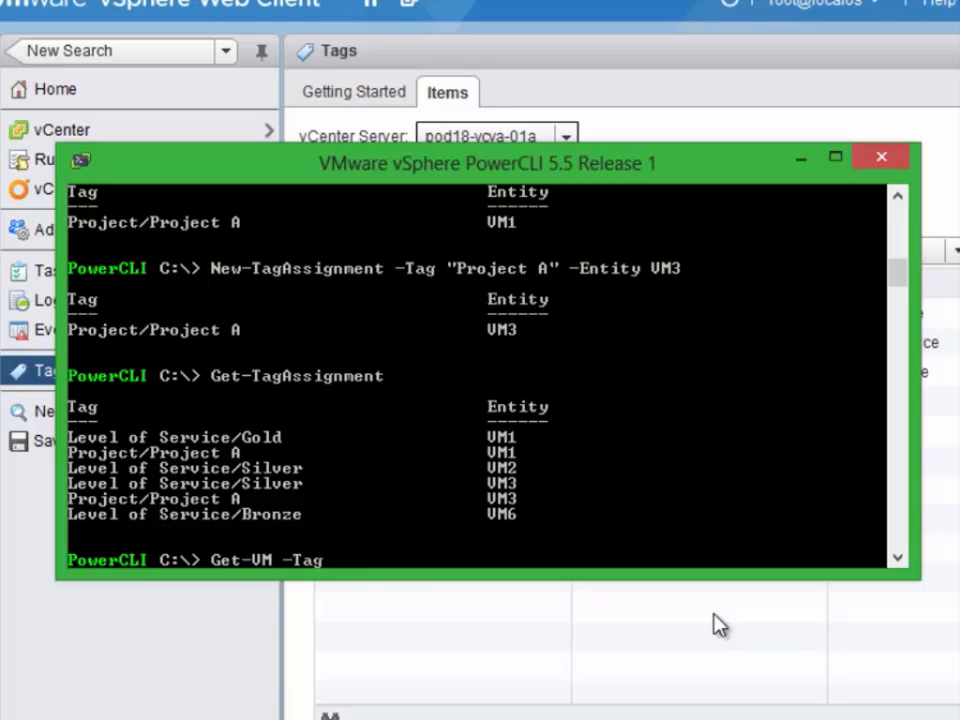
type("\"Project A\"")
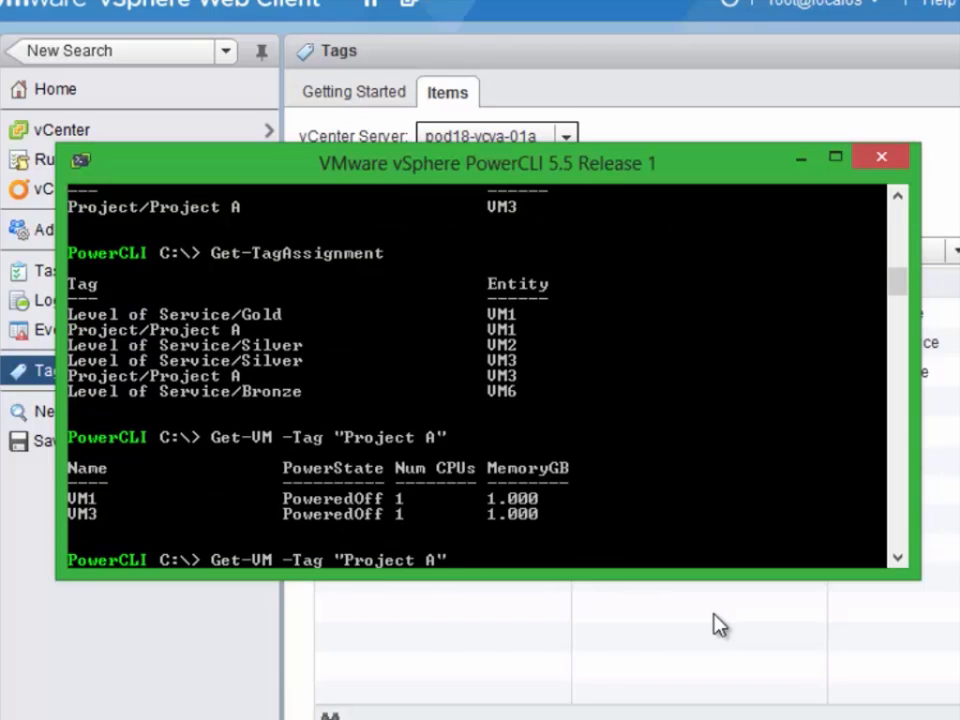
Step: Append | New-Snapshot -Name "Before Updates" to the Project A VM query
type("| New-Snapshot")
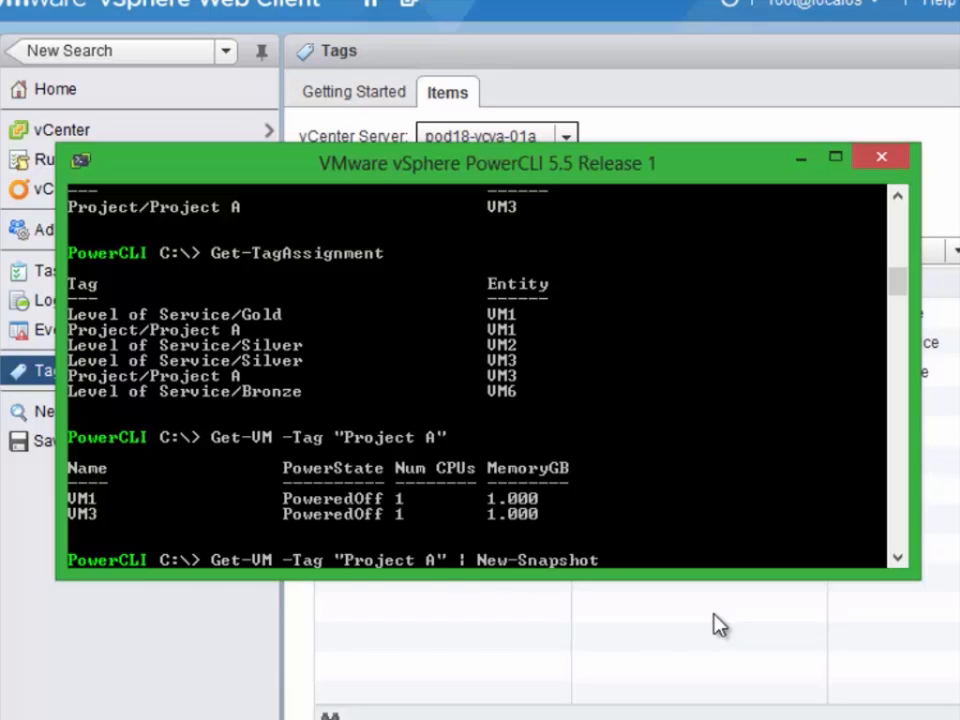
type("-Name \"B")
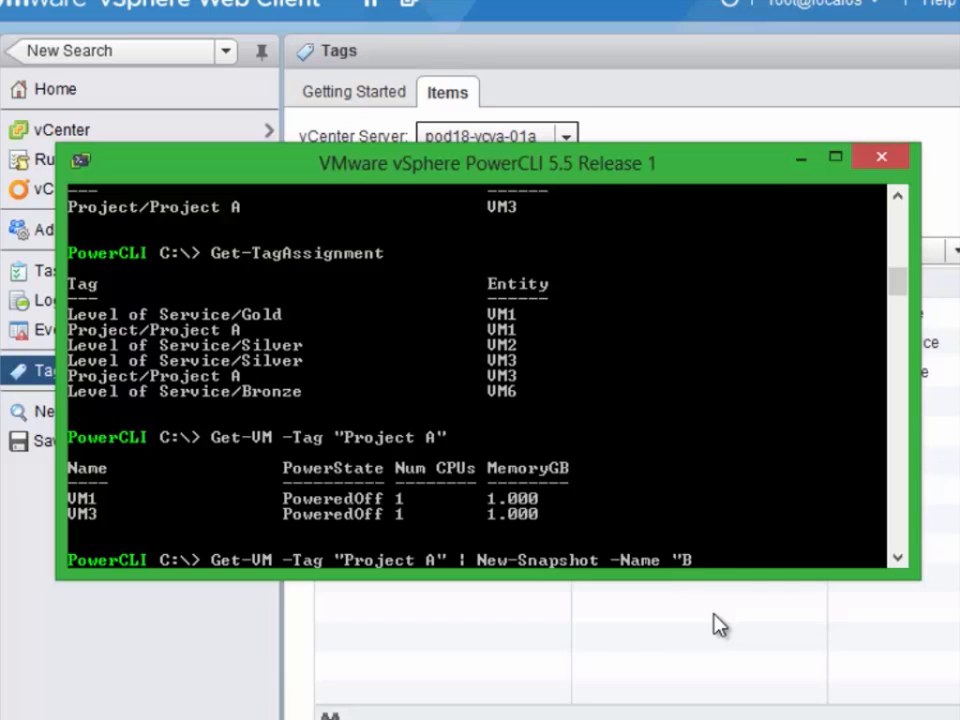
type("efore Updates\"")
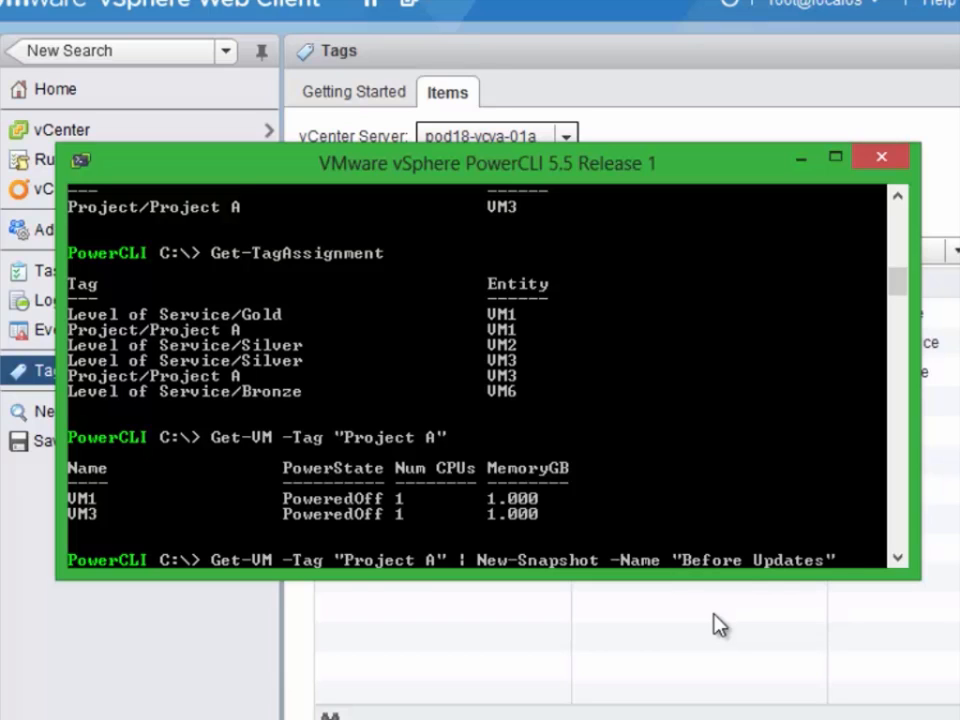